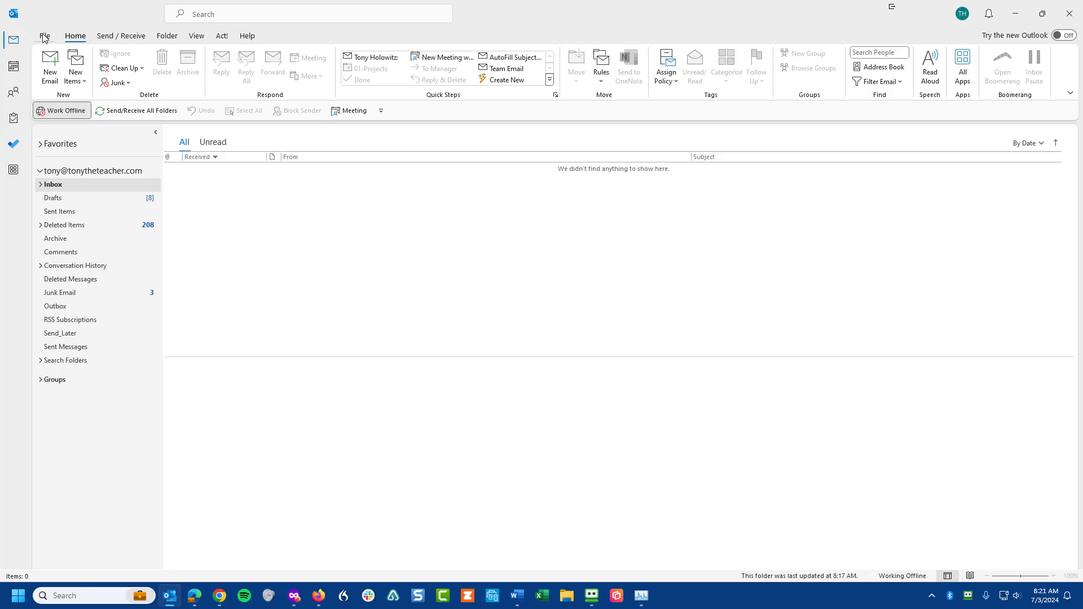
# Show the File > Info page listing the account type as Microsoft Exchange.
pyautogui.click(45, 37)
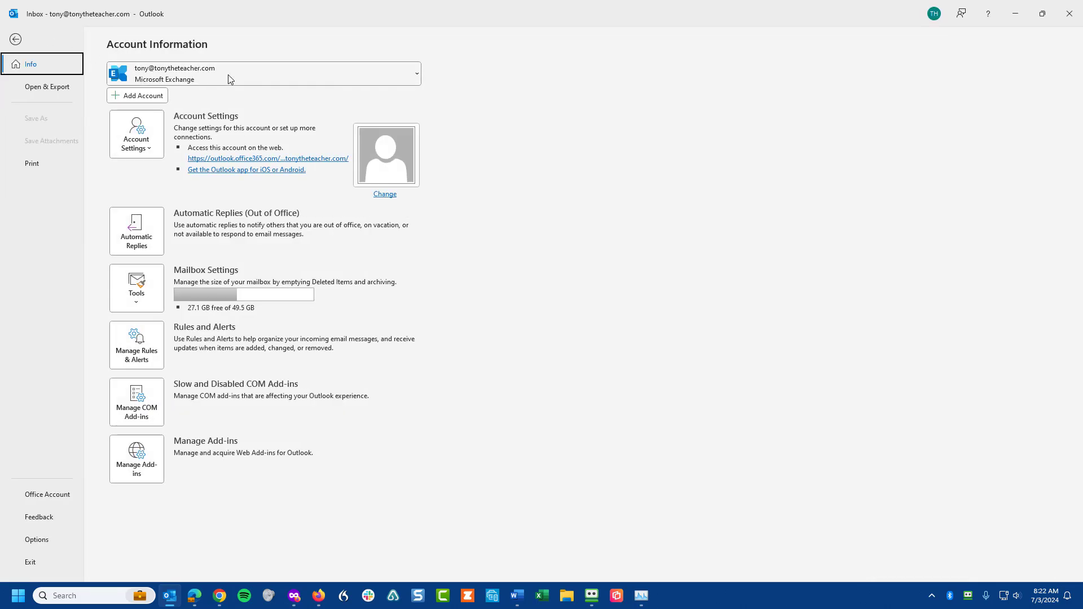
pyautogui.moveTo(277, 83)
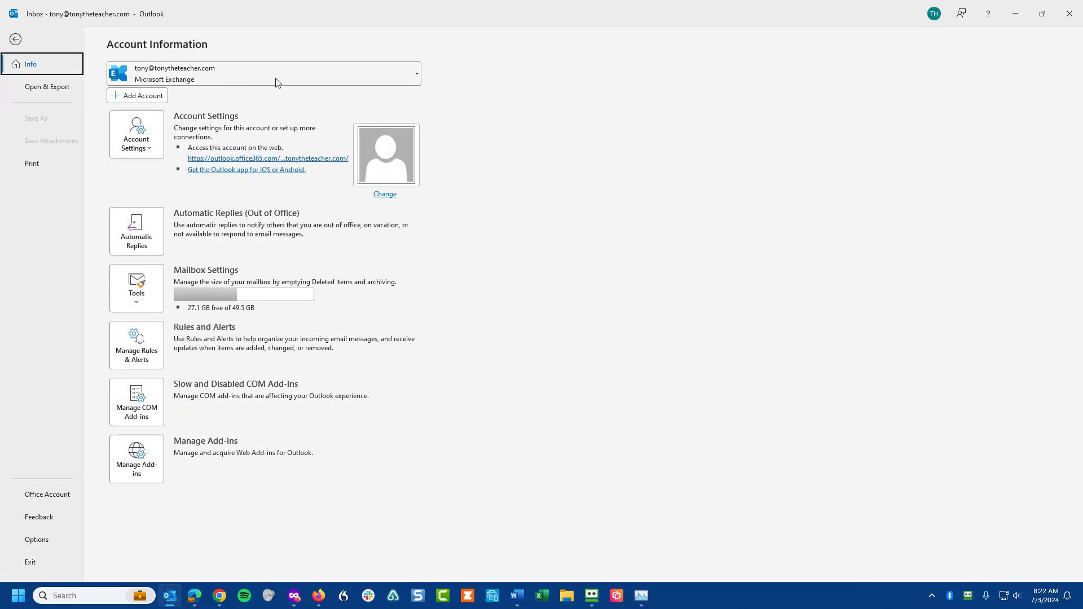
pyautogui.moveTo(157, 85)
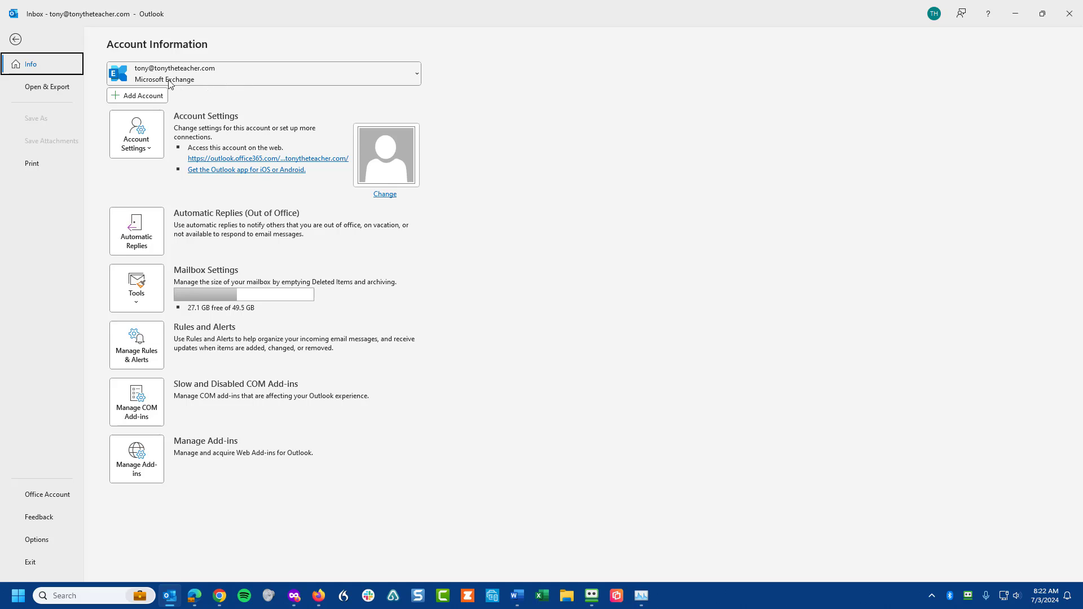
pyautogui.moveTo(186, 91)
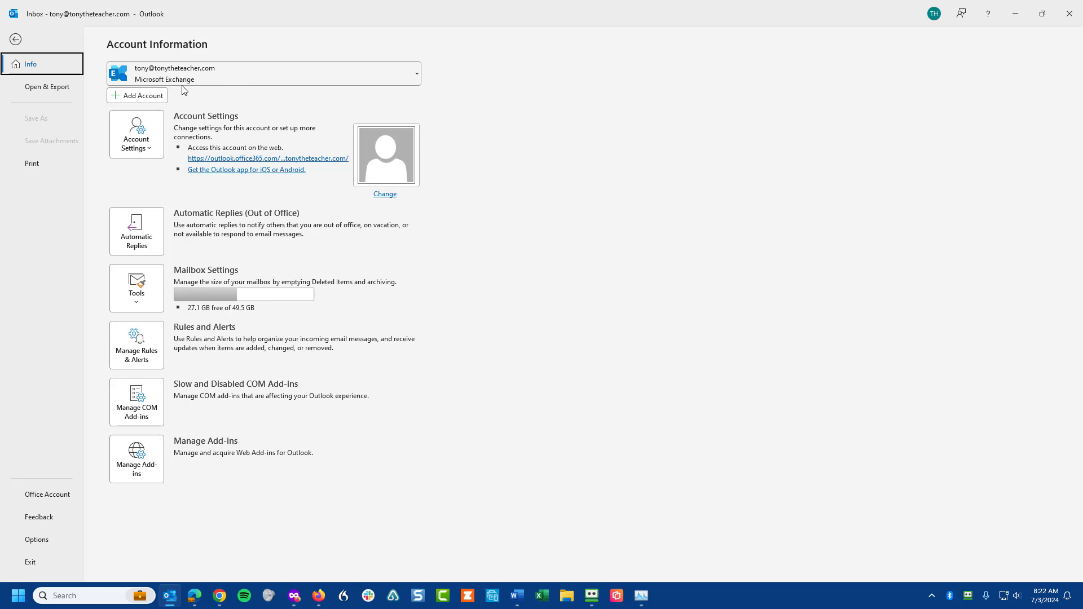